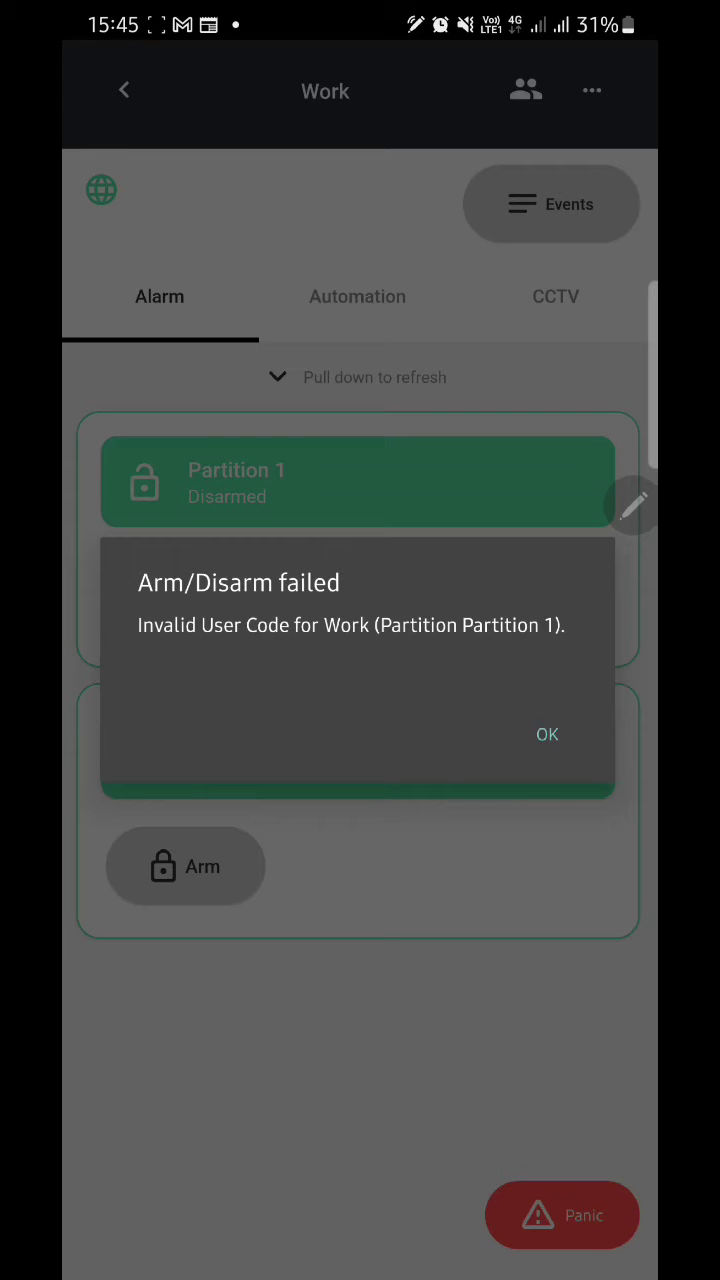
- Acknowledge the 'Arm/Disarm failed' invalid user code message so the Alarm view returns
{"action": "left_click", "coordinate": [548, 734]}
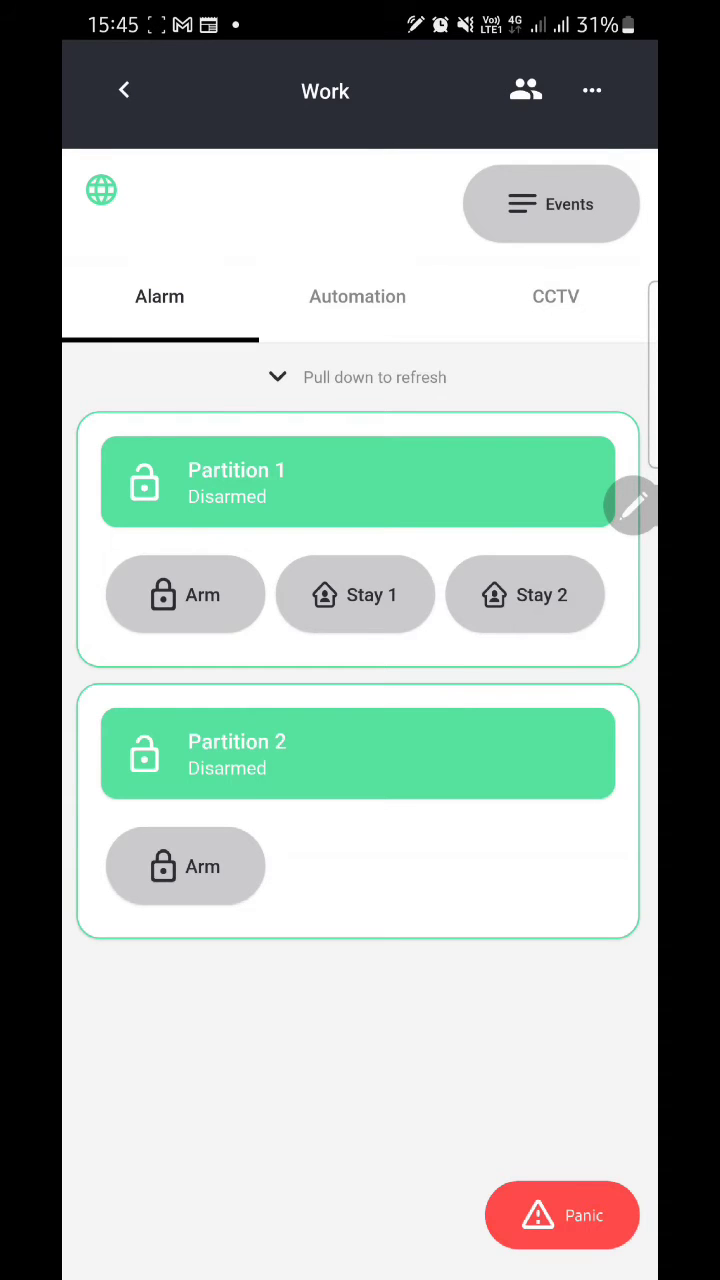
{"action": "mouse_move", "coordinate": [420, 460]}
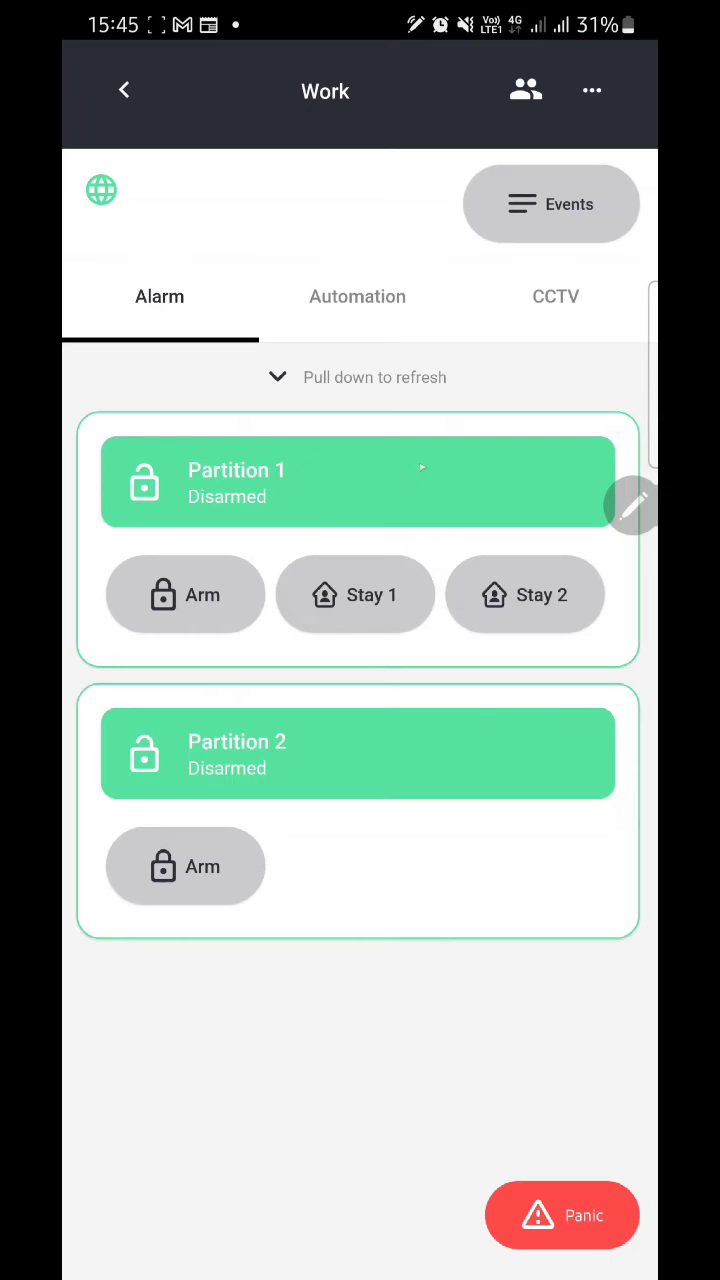
{"action": "left_click", "coordinate": [592, 90]}
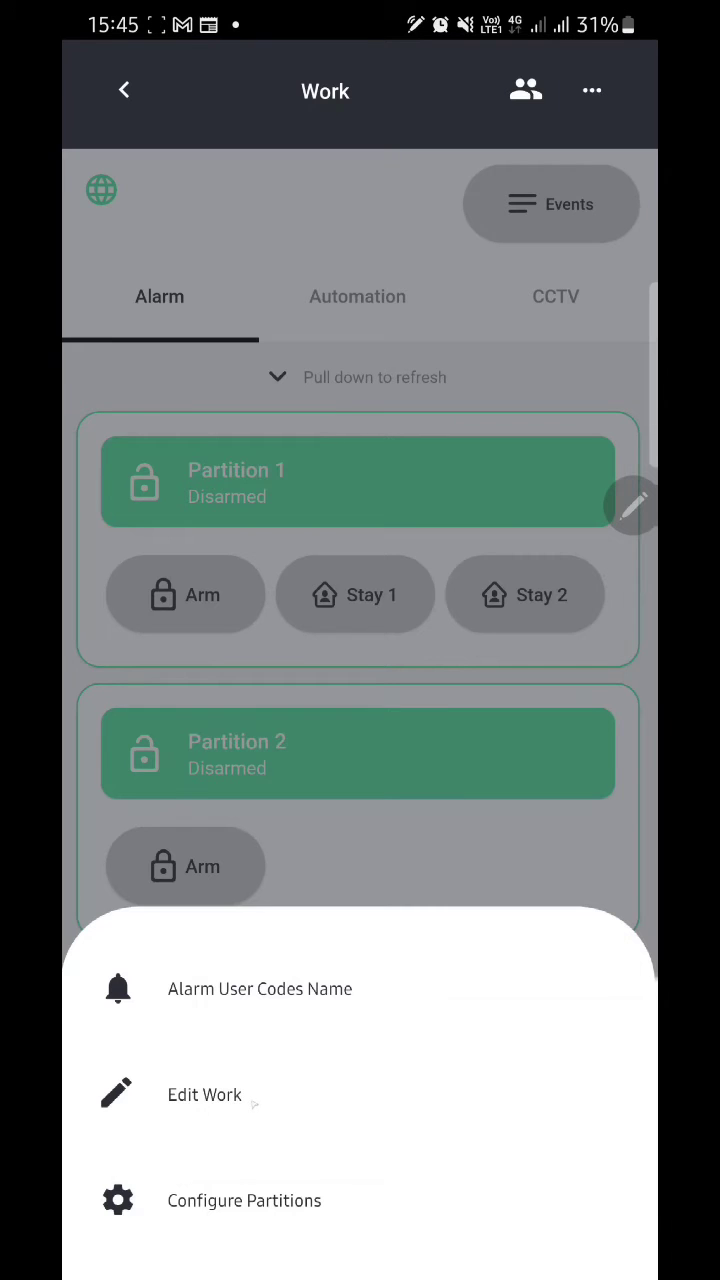
{"action": "left_click", "coordinate": [204, 1094]}
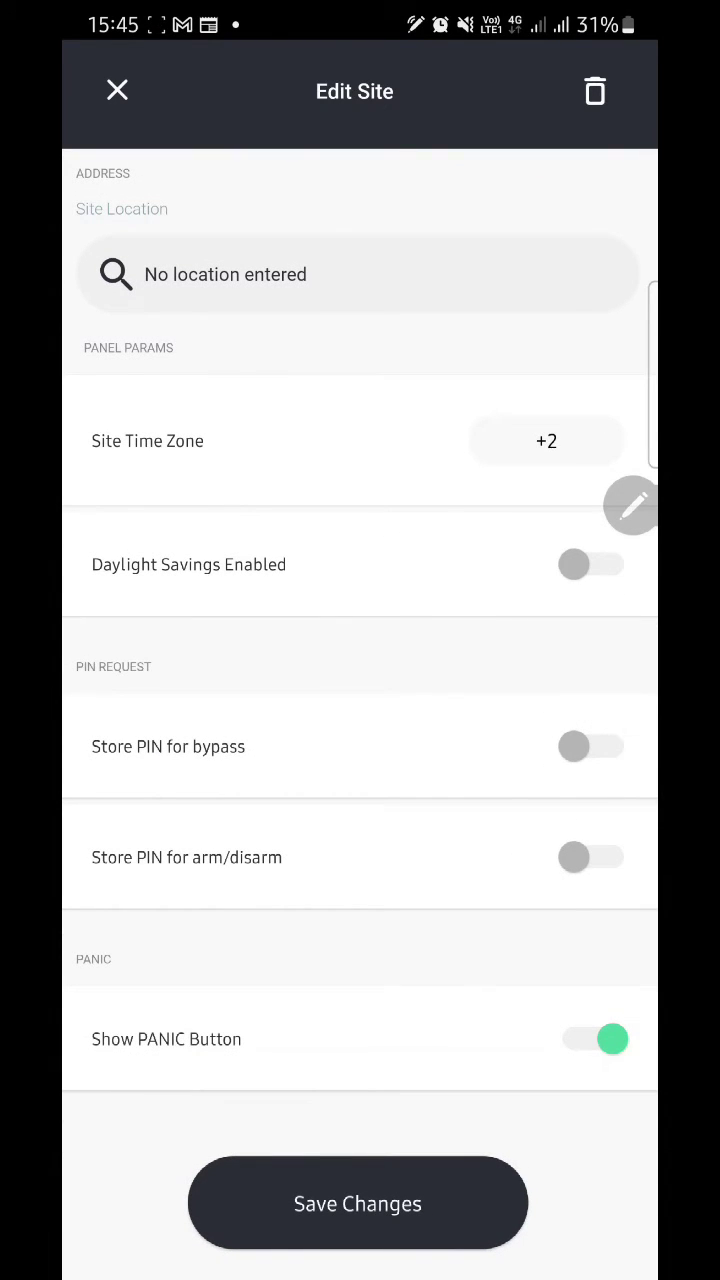
{"action": "left_click", "coordinate": [116, 90]}
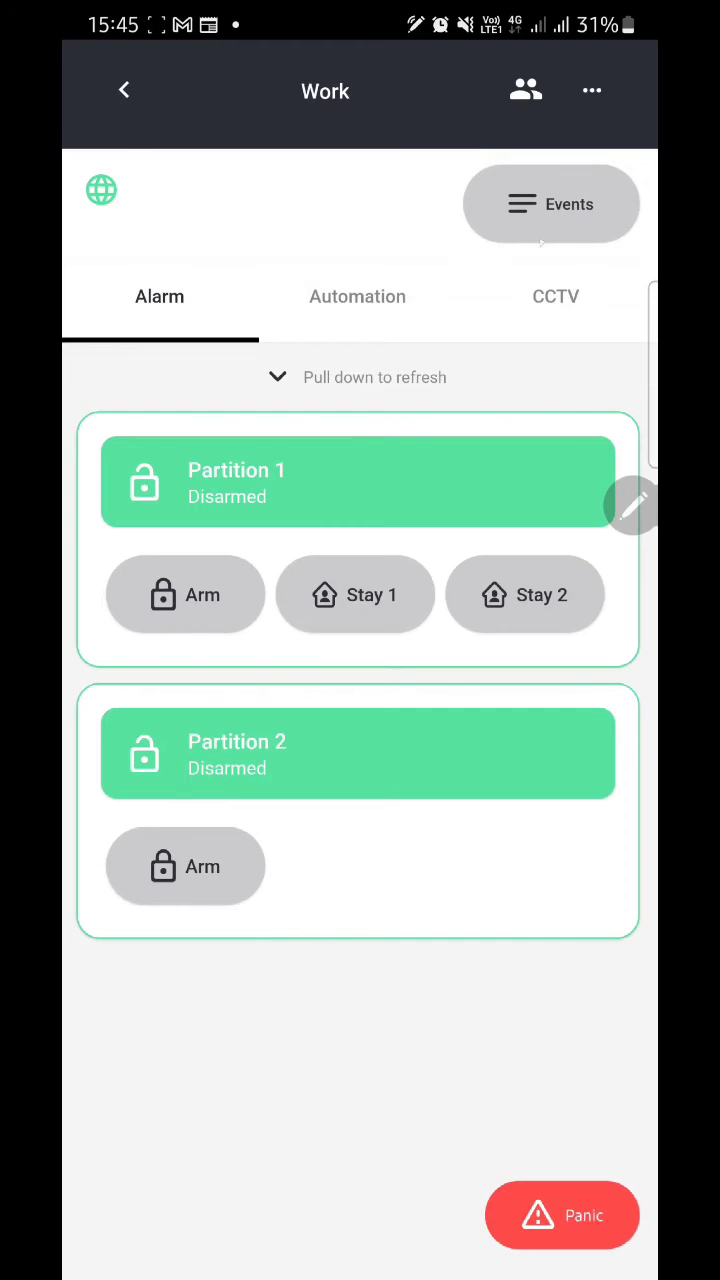
- Go into Partition 1's details, edit its settings and save the changes
{"action": "left_click", "coordinate": [358, 482]}
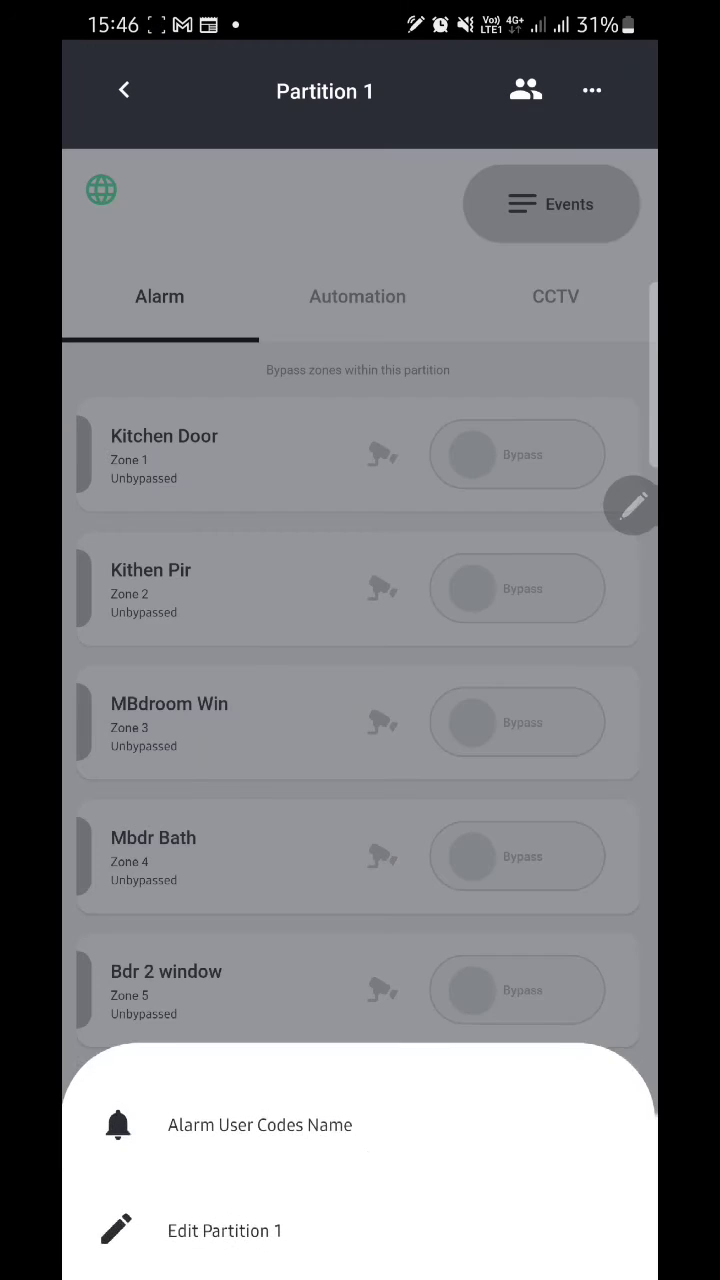
{"action": "left_click", "coordinate": [224, 1232]}
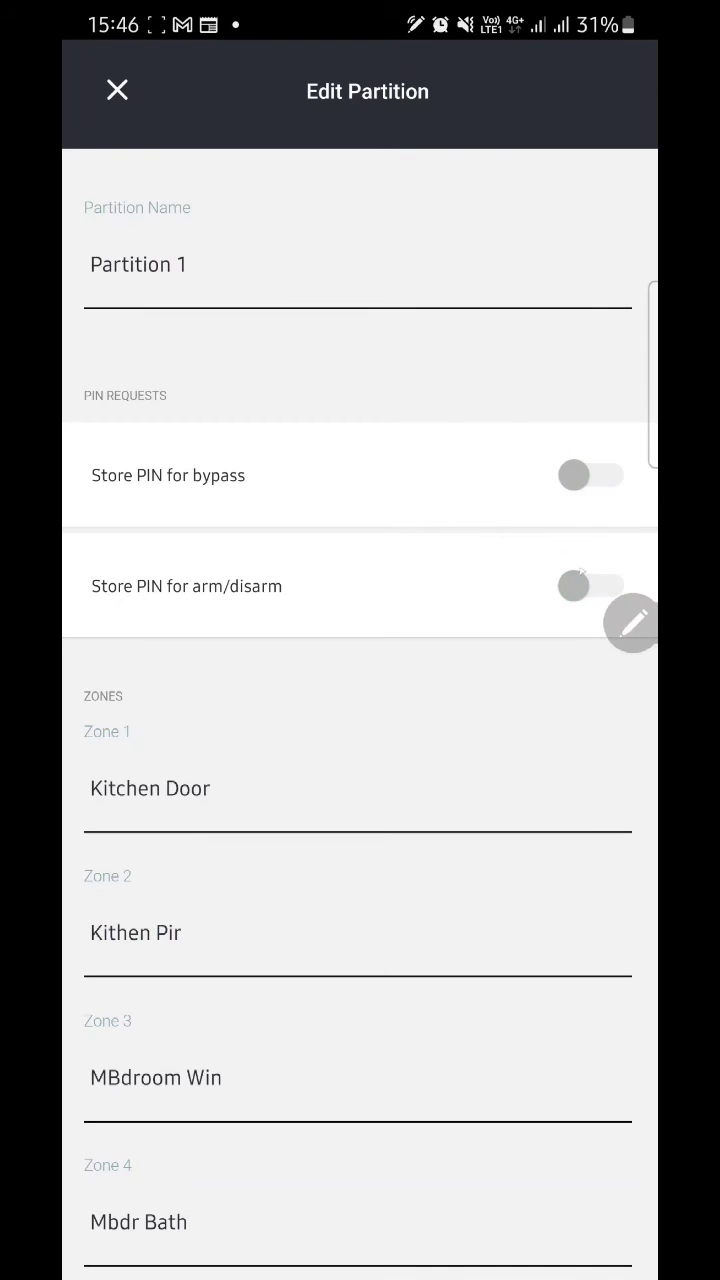
{"action": "scroll", "scroll_direction": "down", "scroll_amount": 3}
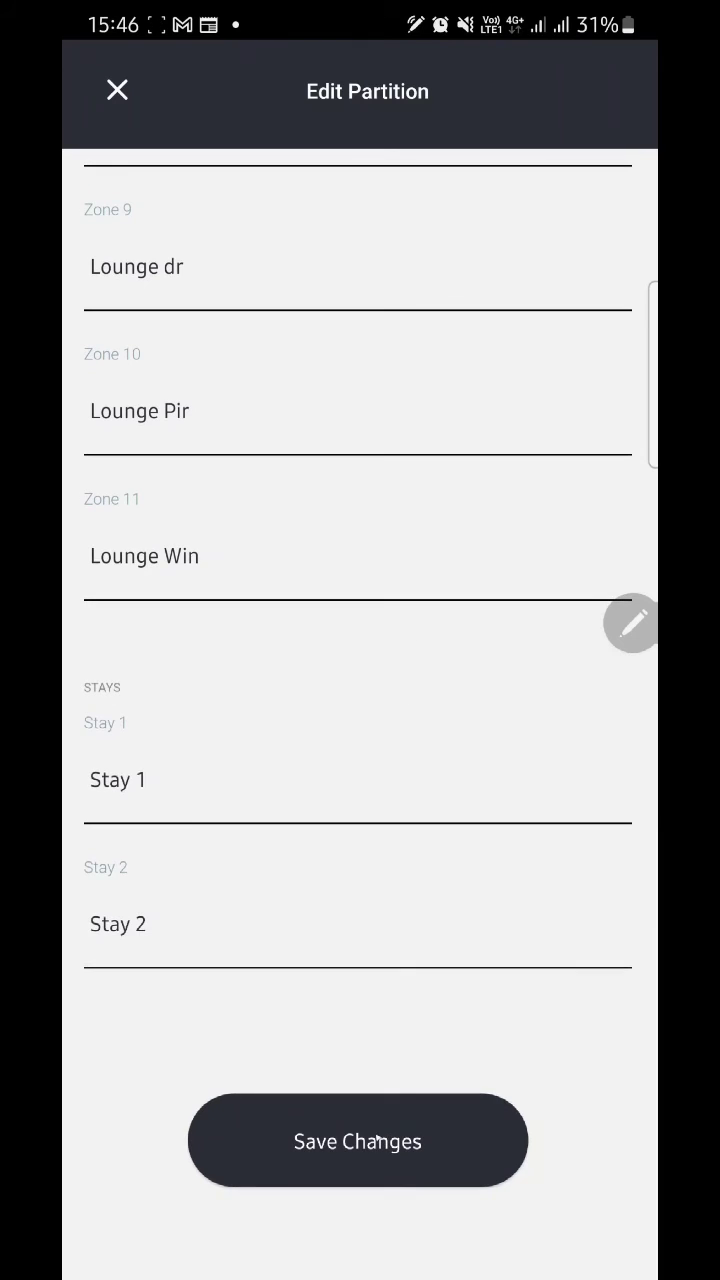
{"action": "left_click", "coordinate": [116, 90]}
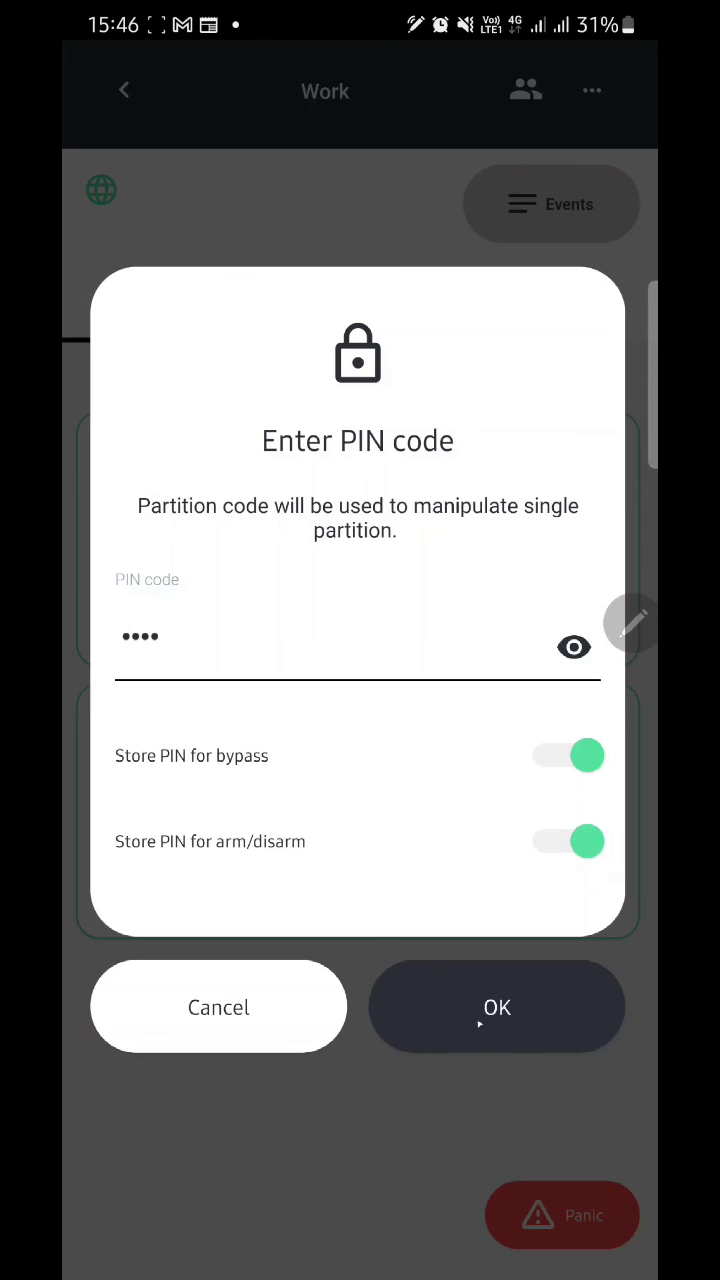
- Confirm the four-digit PIN with both bypass and arm/disarm storage enabled
{"action": "left_click", "coordinate": [496, 1006]}
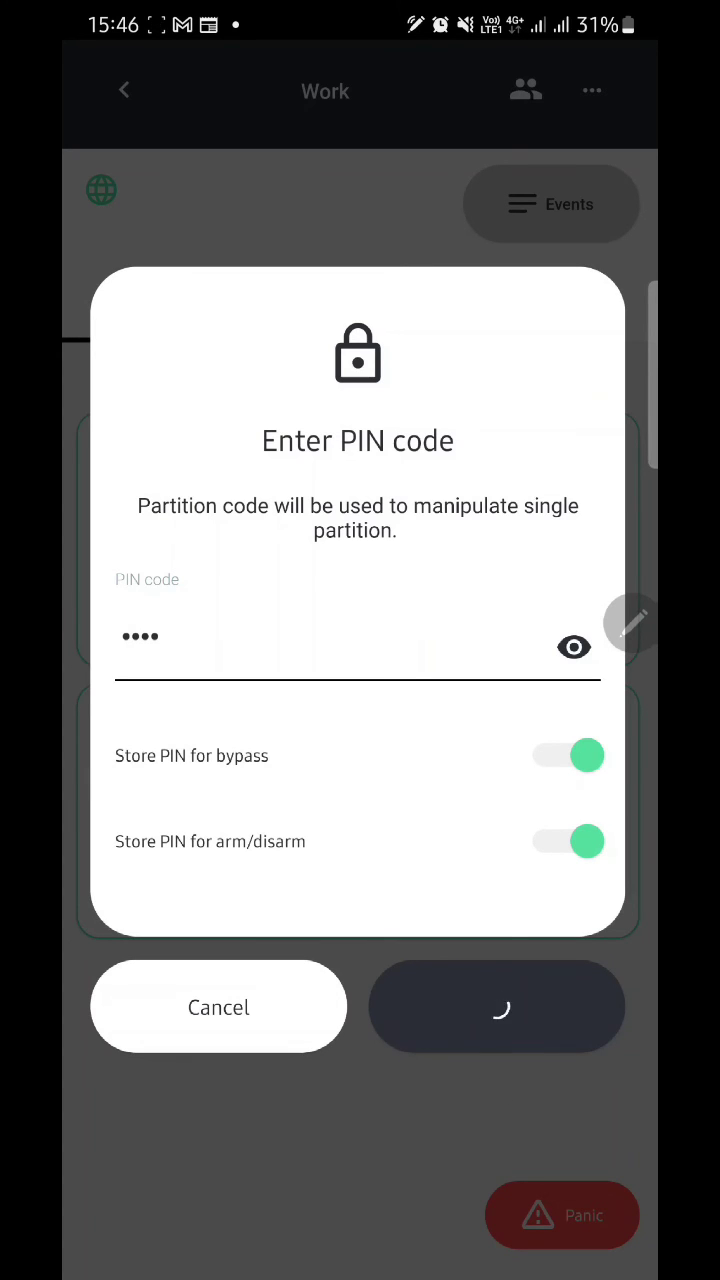
{"action": "left_click", "coordinate": [496, 1006]}
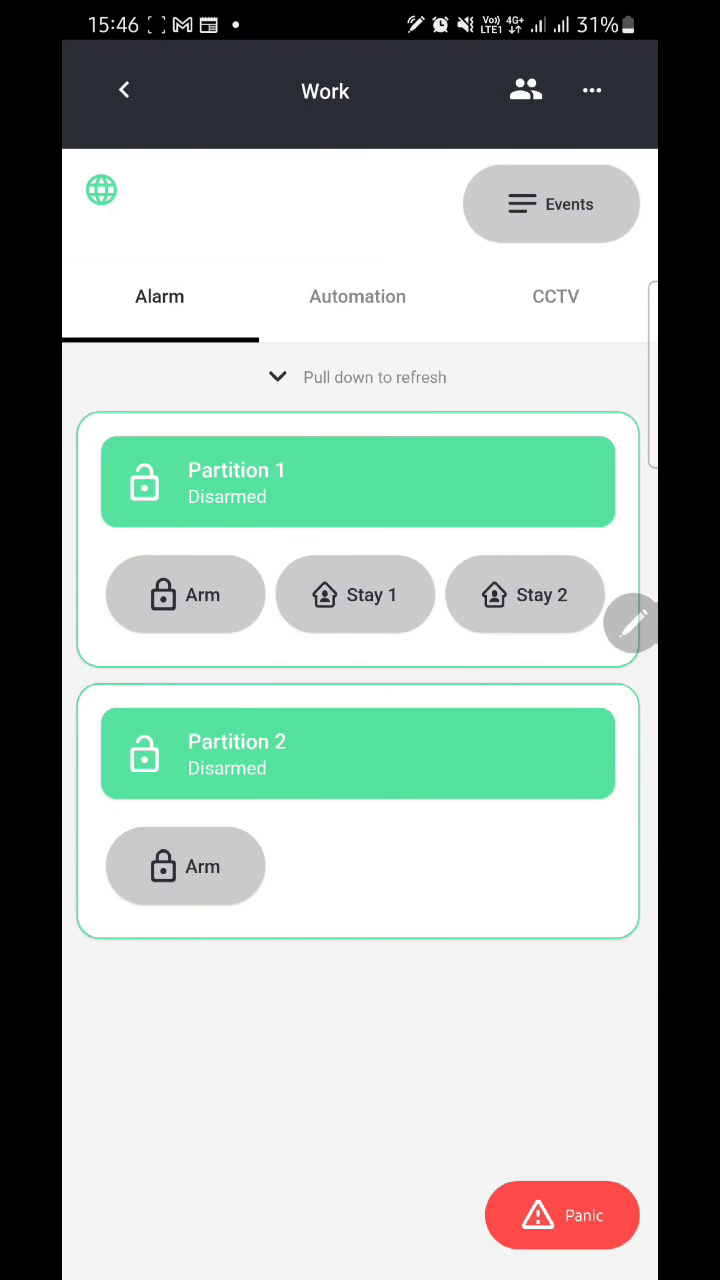
- Refresh the statuses and arm Partition 1 so it shows 'Partition armed'
{"action": "left_click_drag", "start_coordinate": [360, 400], "coordinate": [360, 600]}
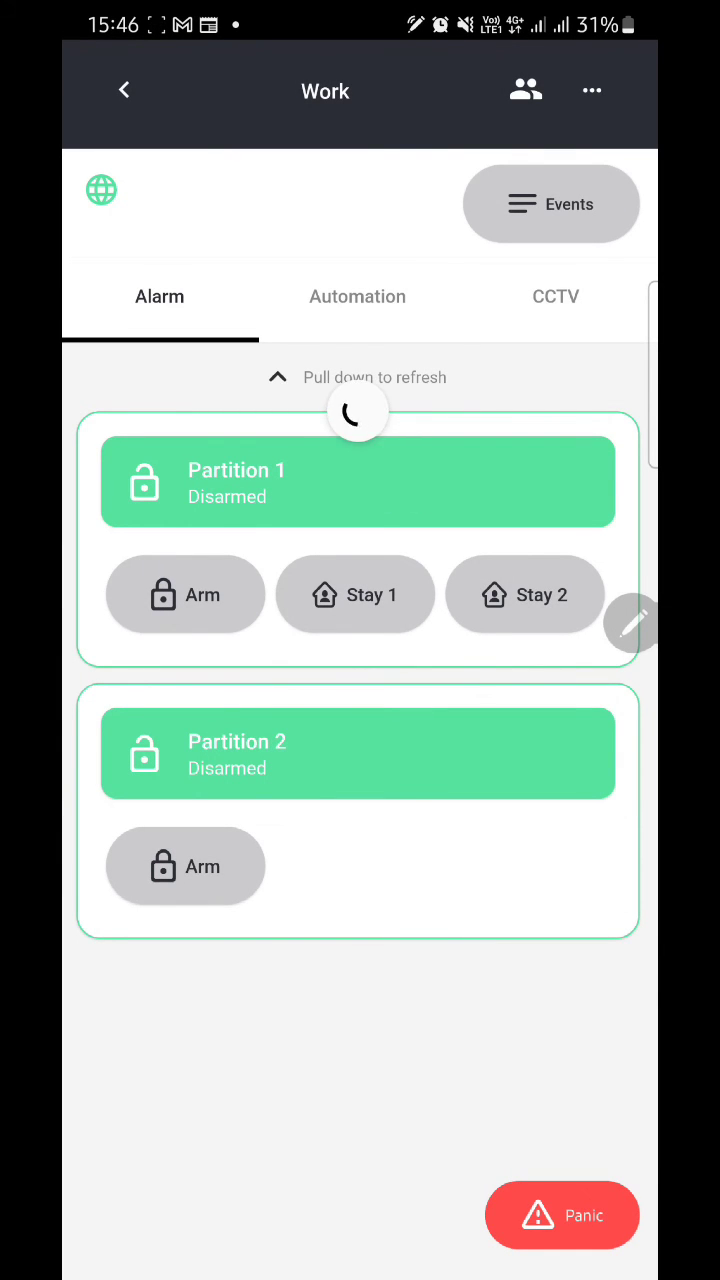
{"action": "left_click", "coordinate": [184, 594]}
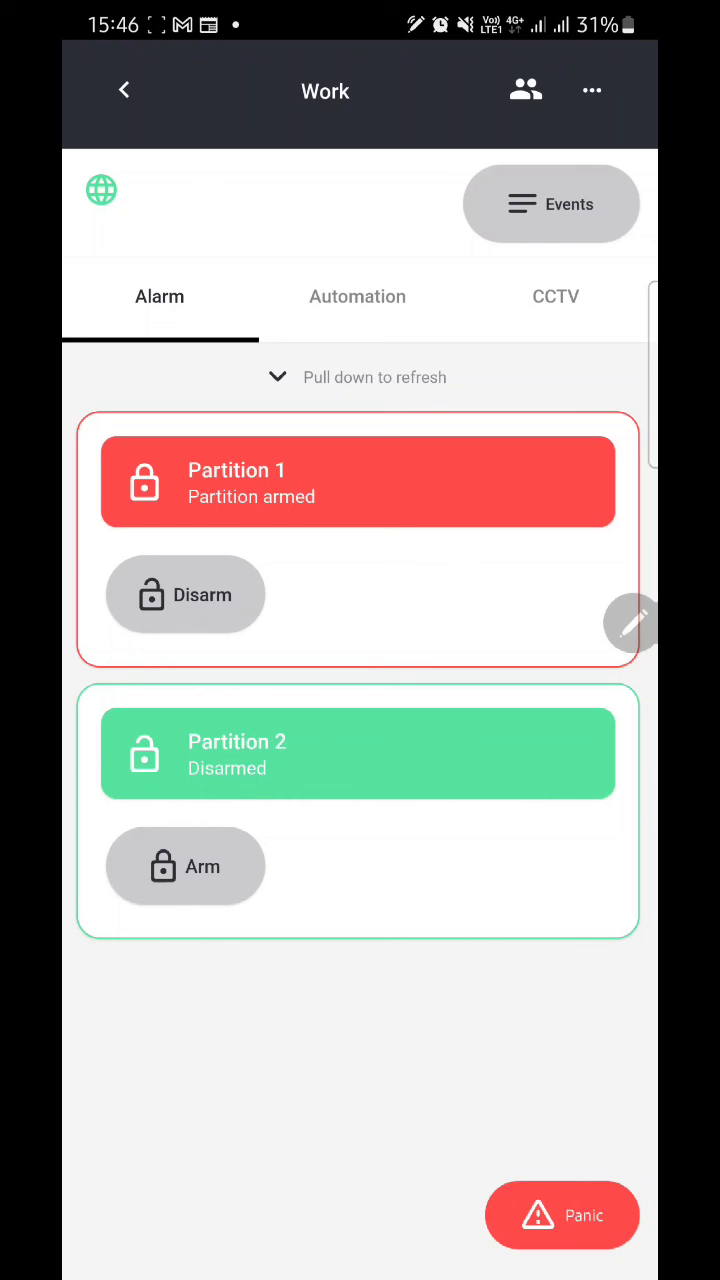